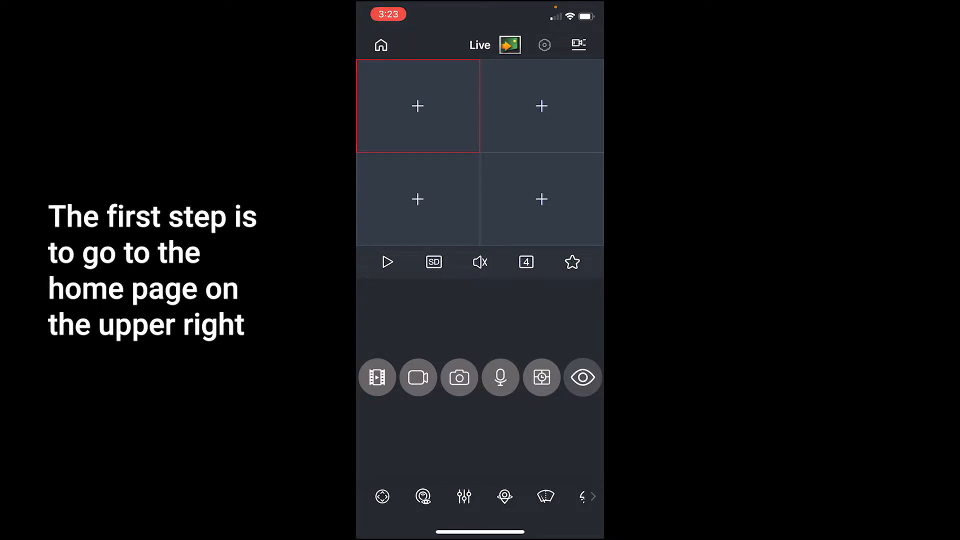
- Go to the Home page and open the empty Alerts section
click(381, 45)
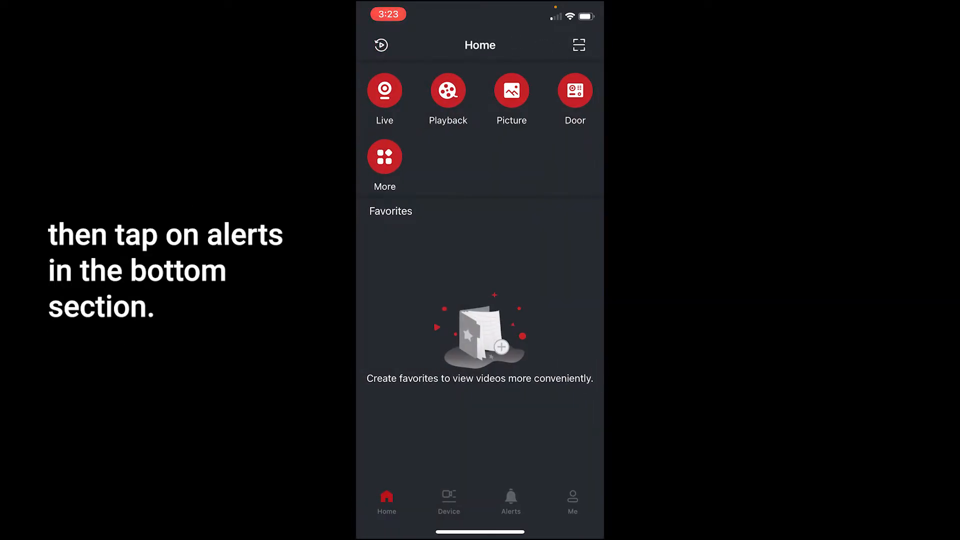
click(511, 502)
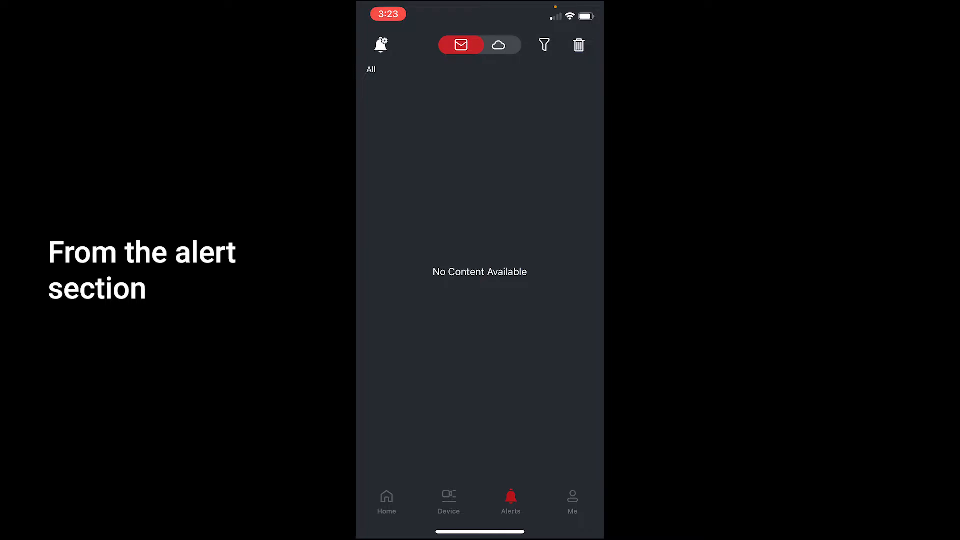
- Open Alarm Subscription, select the NVR, and switch its subscription toggle on
click(380, 45)
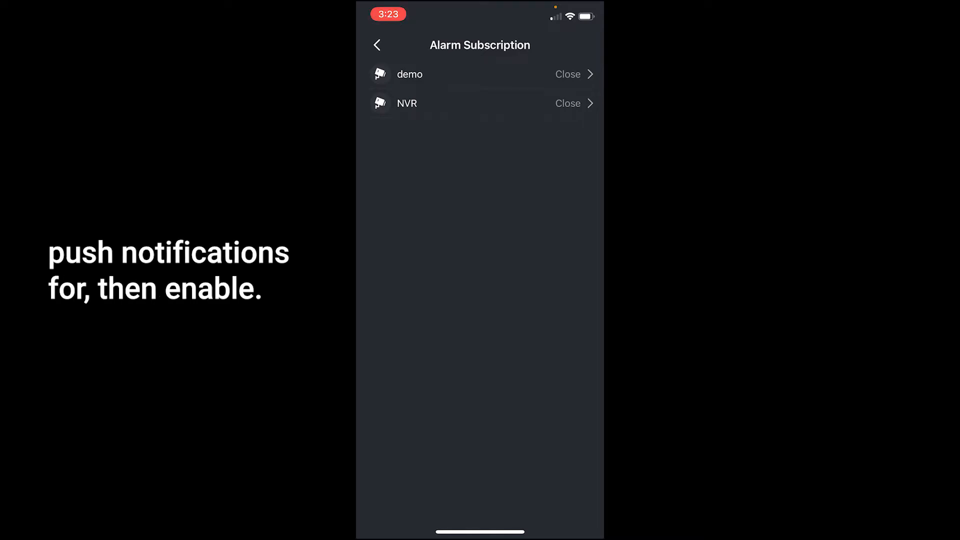
click(406, 103)
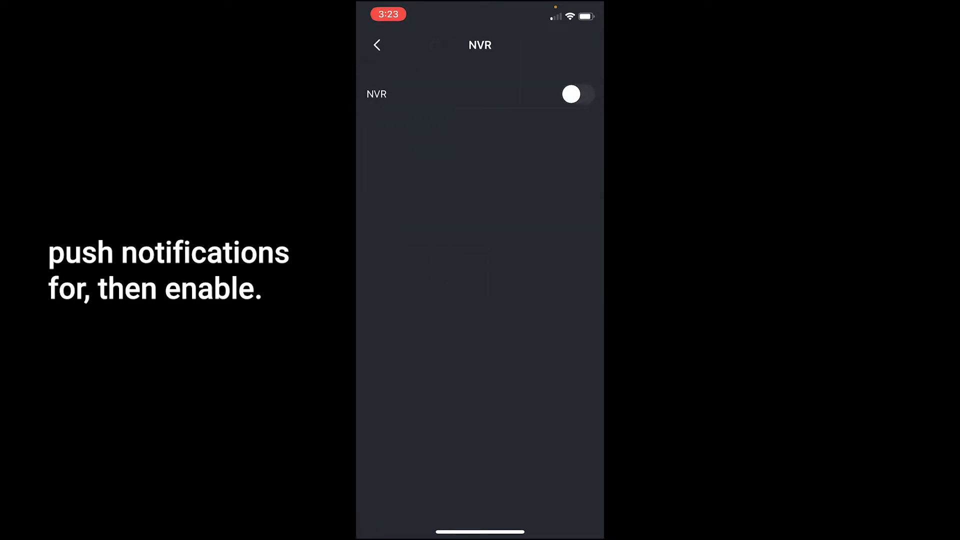
click(571, 94)
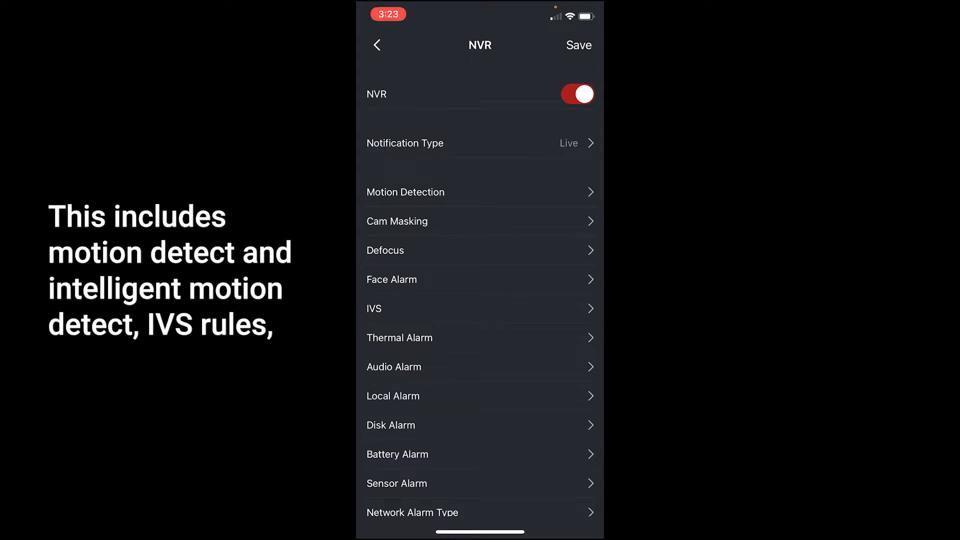
- Check the IVS event rules, then open the Motion Detection channel list
click(406, 192)
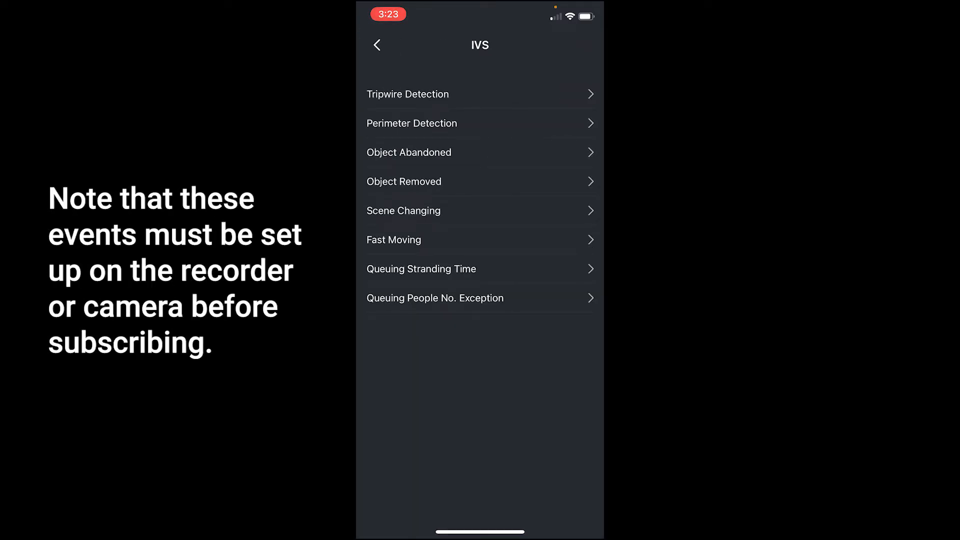
click(377, 44)
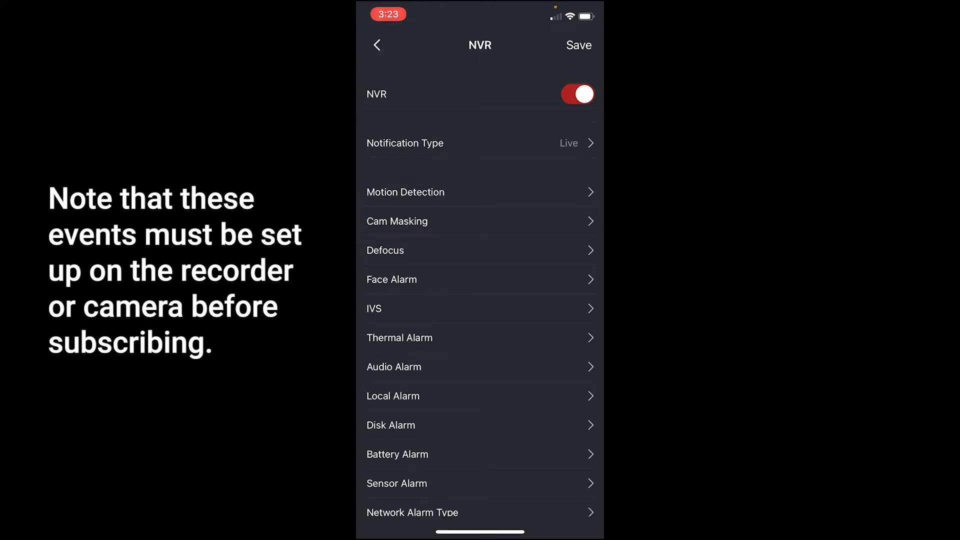
click(405, 192)
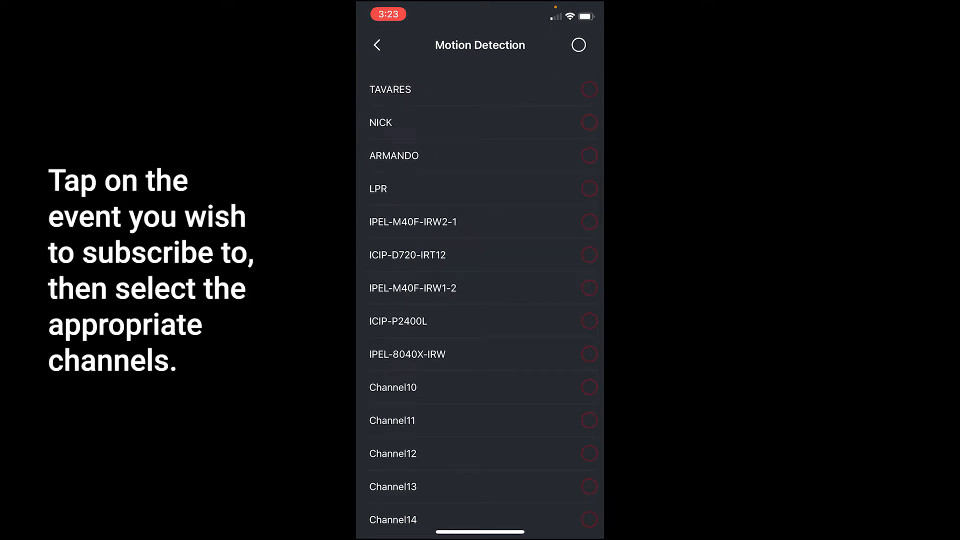
- Tick channel ICIP-D720-IRT12 for Motion Detection and save the NVR subscription
click(589, 256)
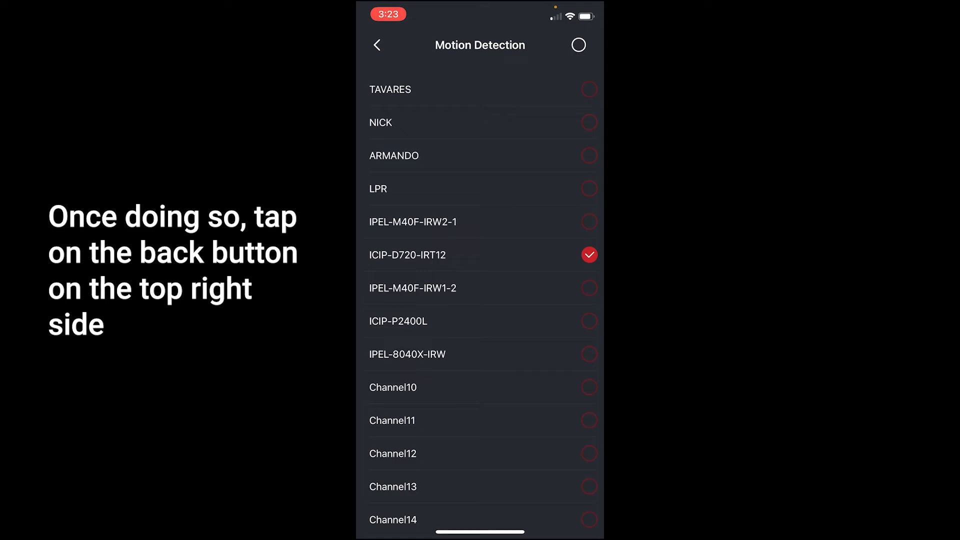
click(377, 44)
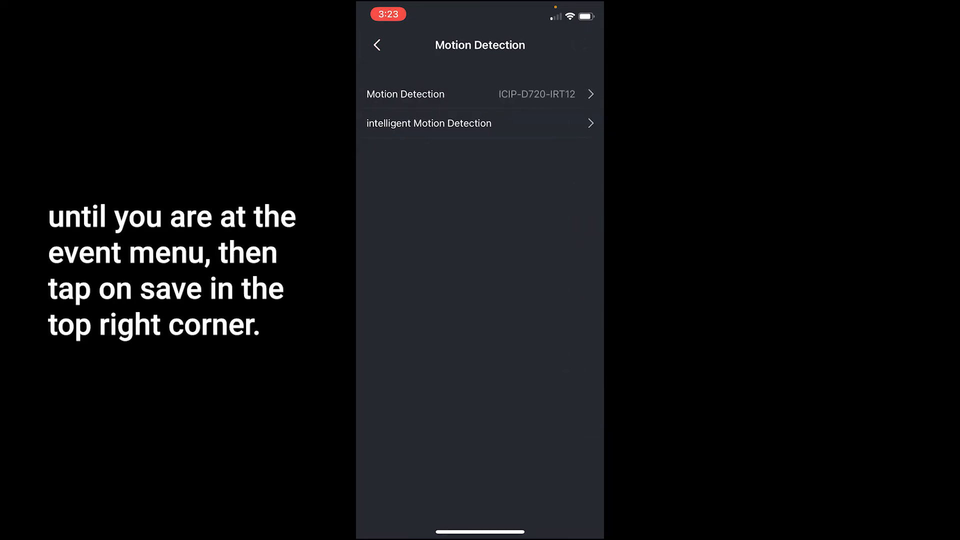
click(376, 44)
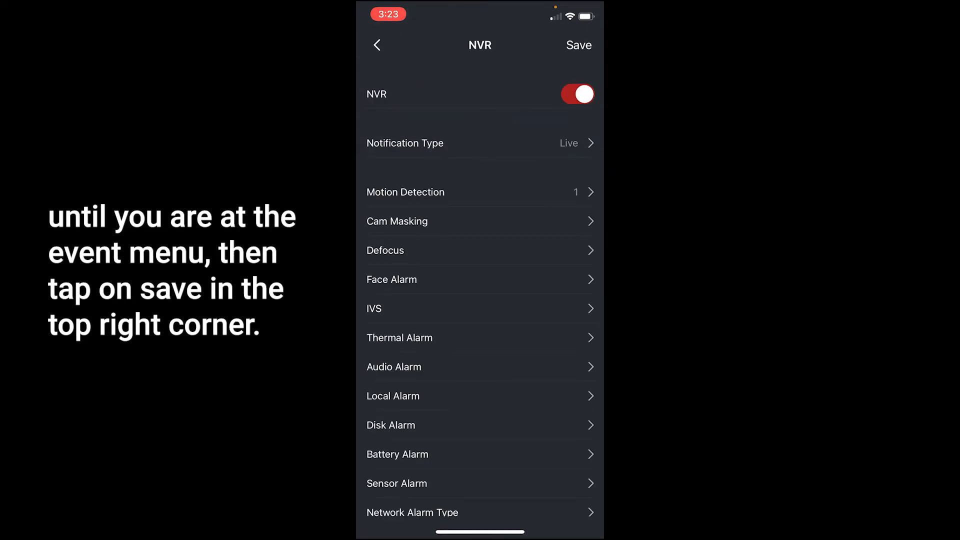
click(578, 45)
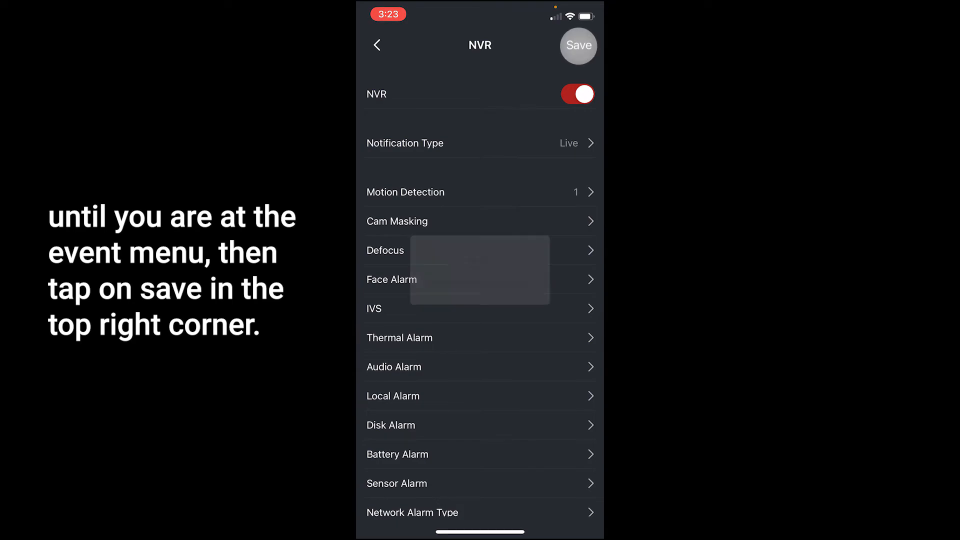
click(578, 45)
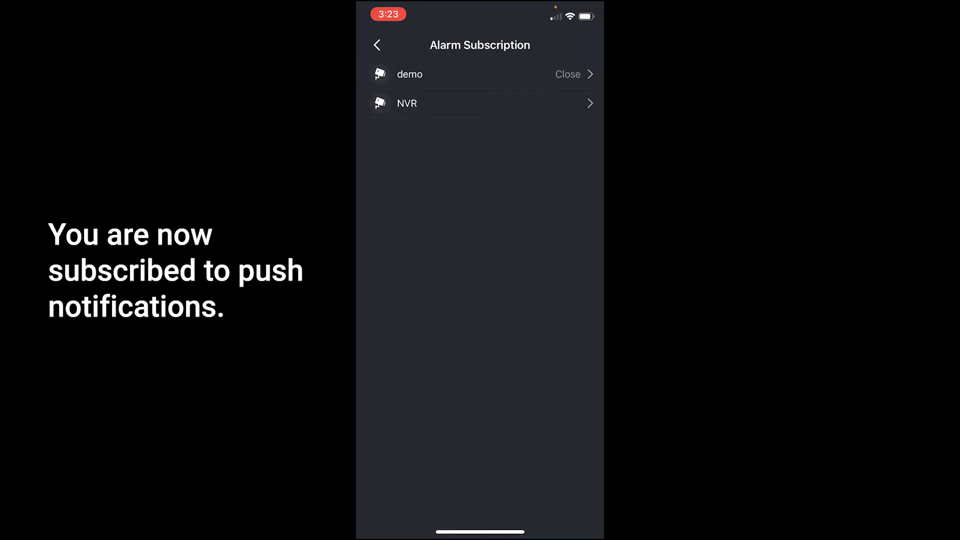